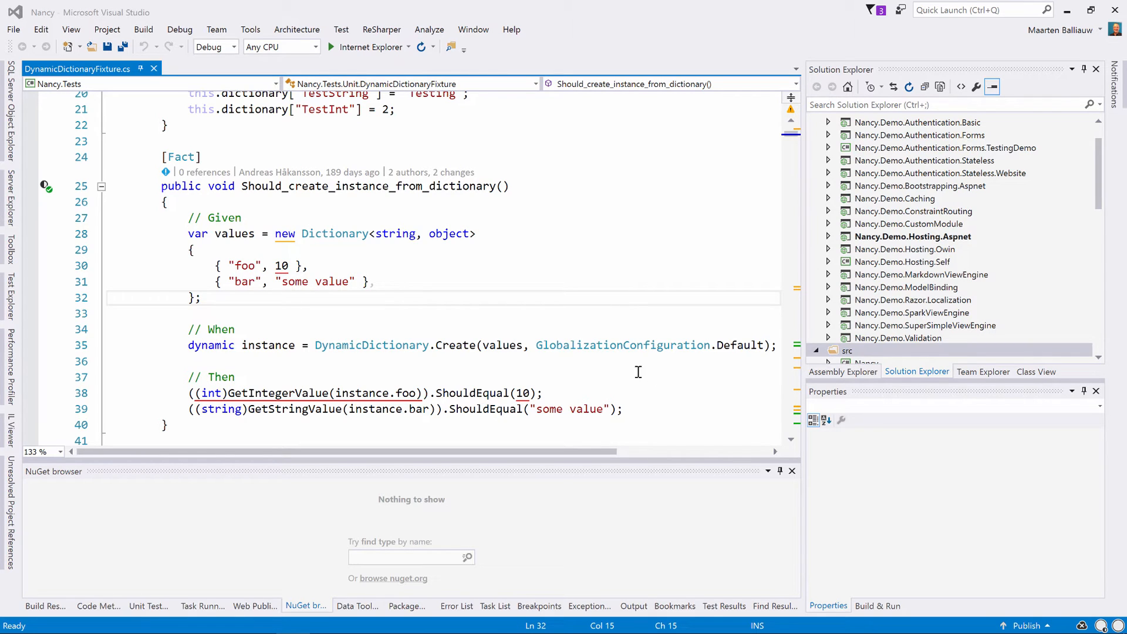
# Run the tests with dotCover coverage from the Should_create_instance_from_dictionary test marker
pyautogui.click(44, 187)
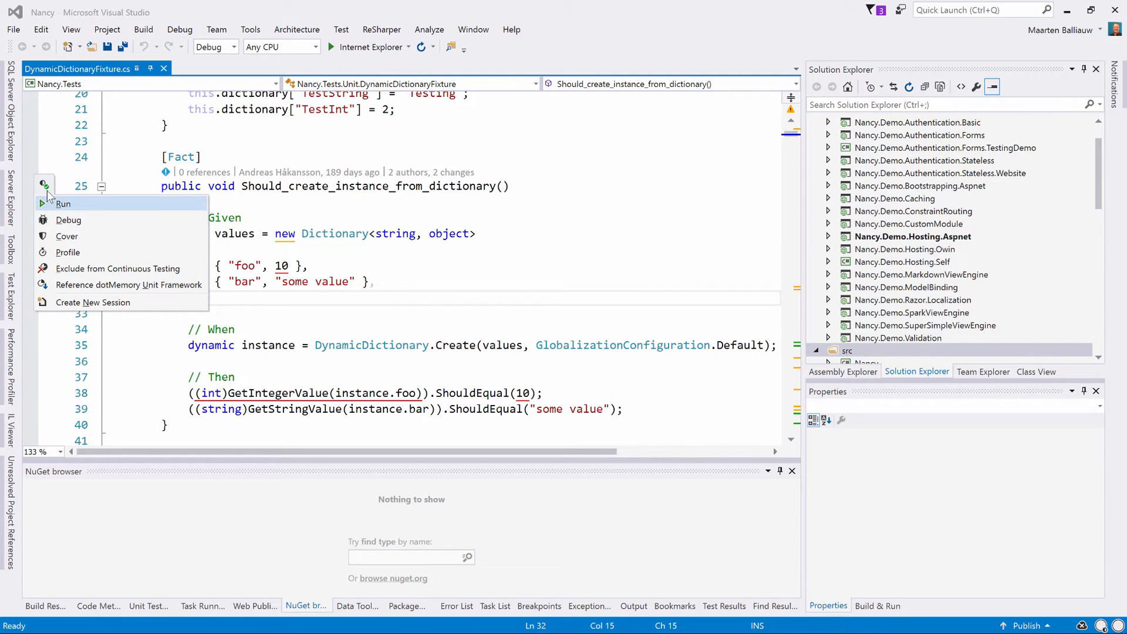
pyautogui.moveTo(68, 220)
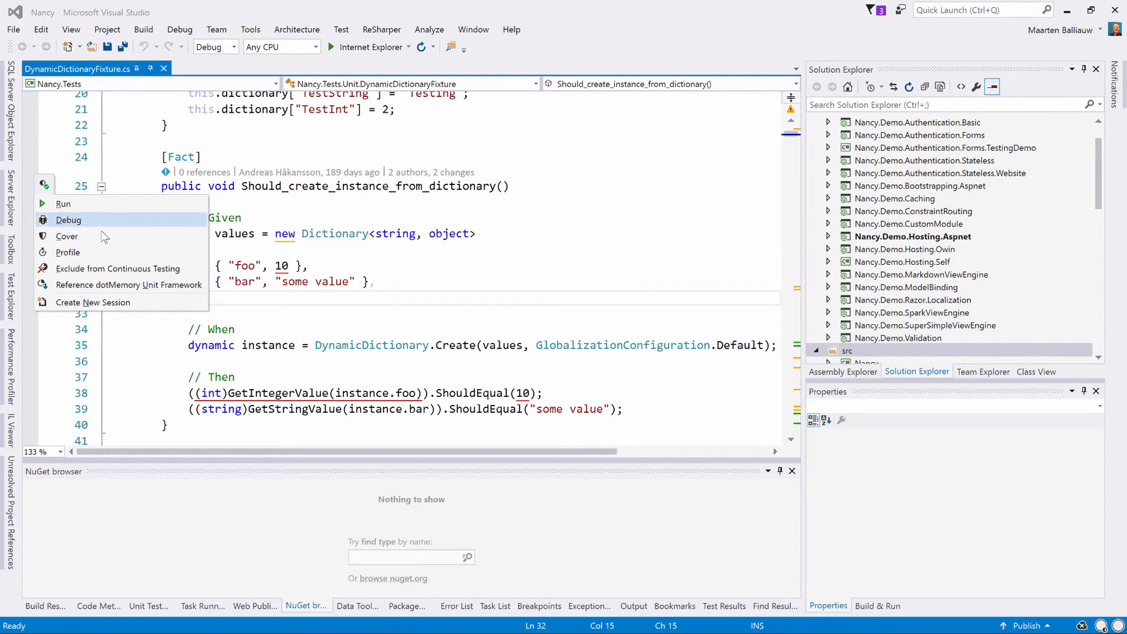
pyautogui.moveTo(67, 236)
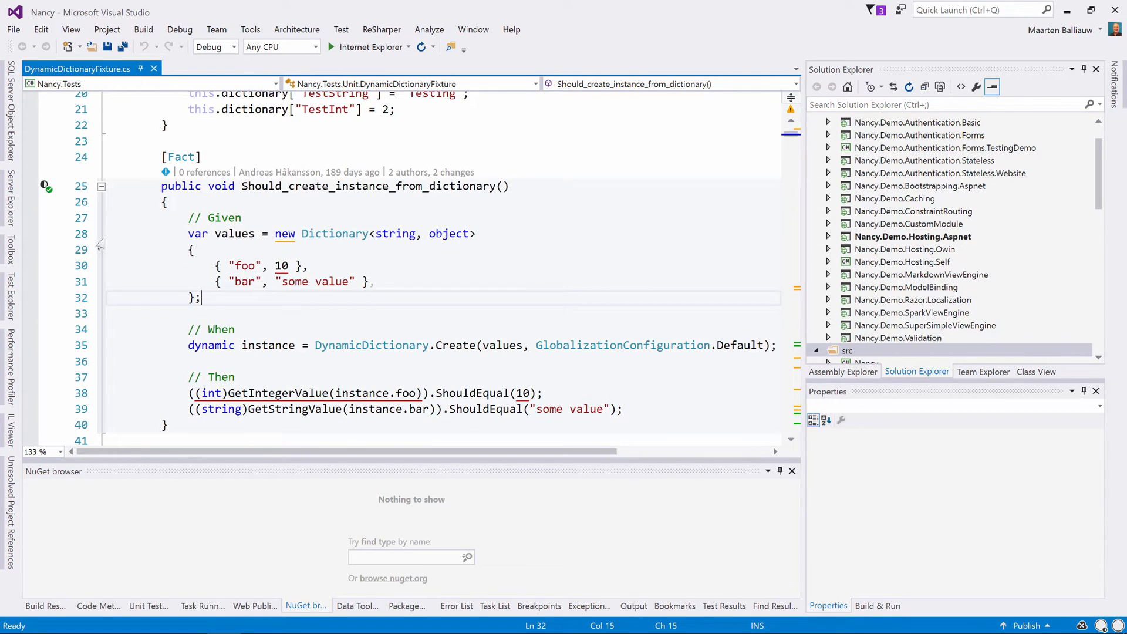
pyautogui.click(381, 29)
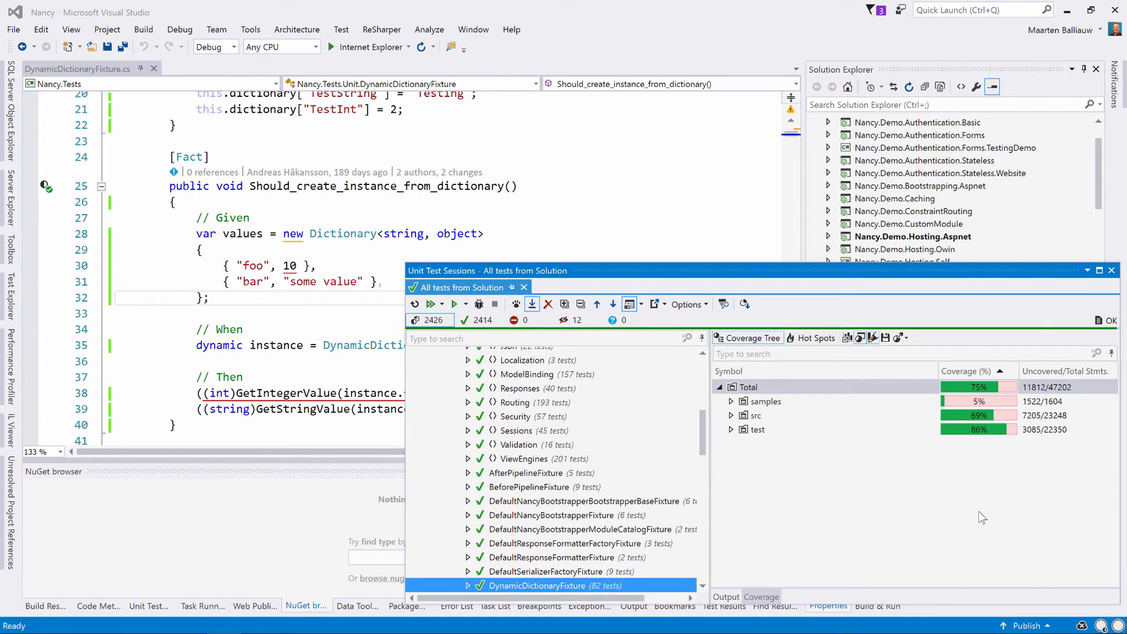
# Exclude the test assemblies group from the coverage results
pyautogui.click(756, 429)
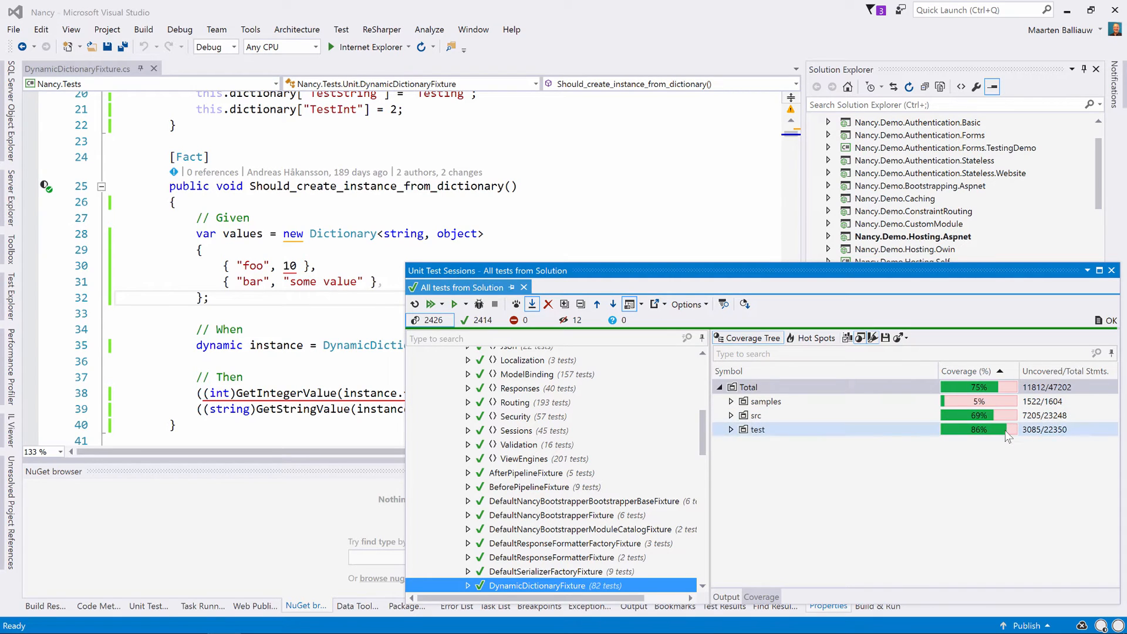
pyautogui.click(756, 430)
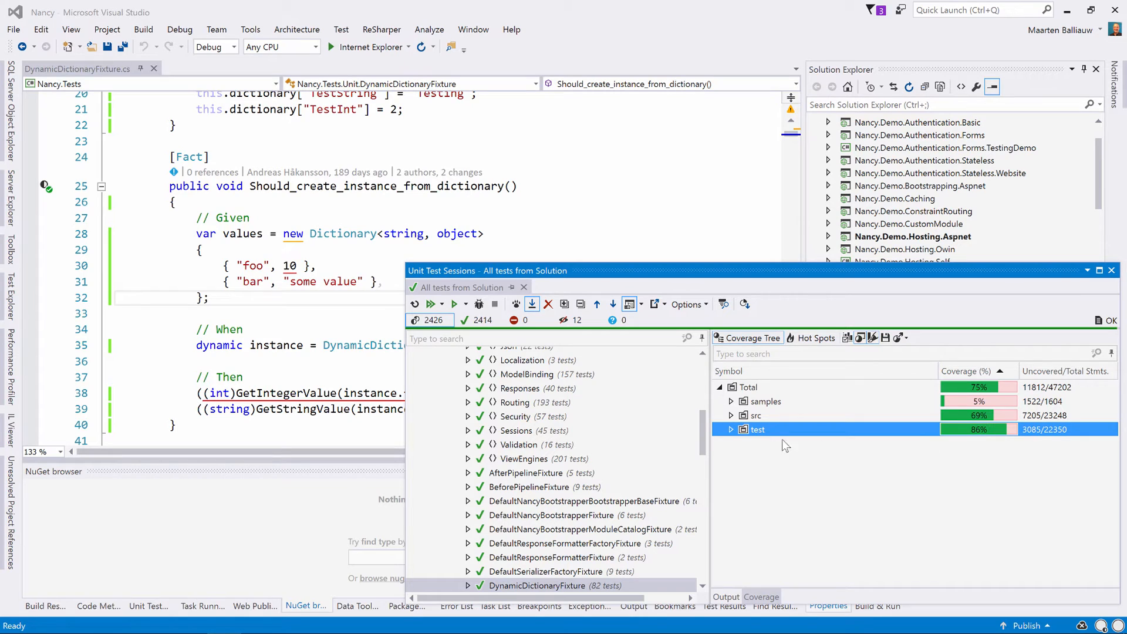
pyautogui.rightClick(757, 430)
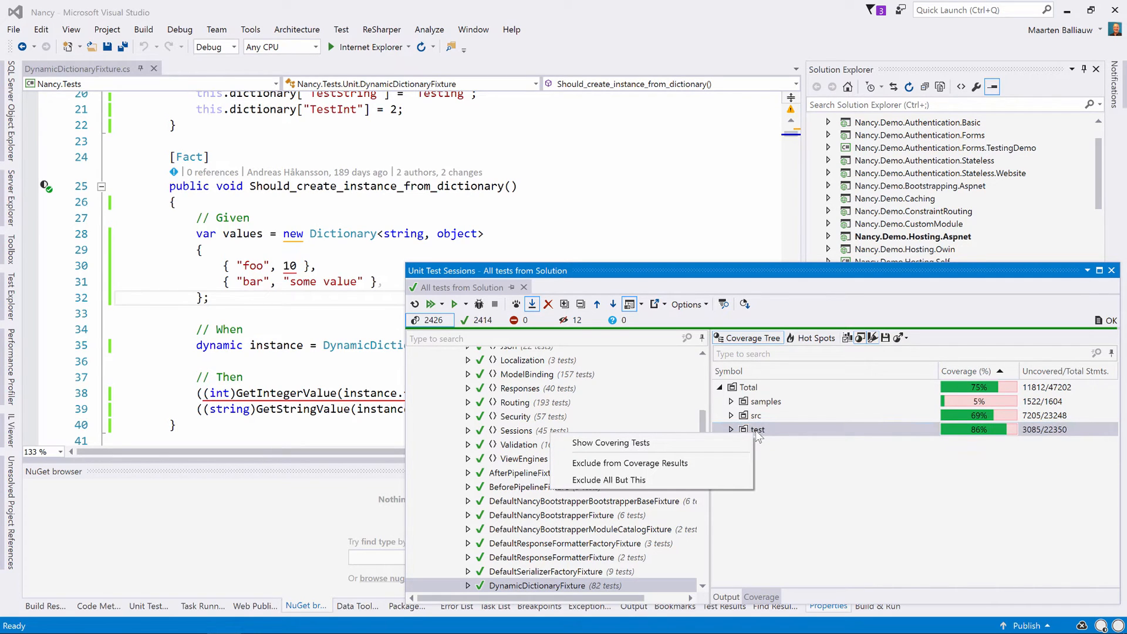
pyautogui.click(609, 479)
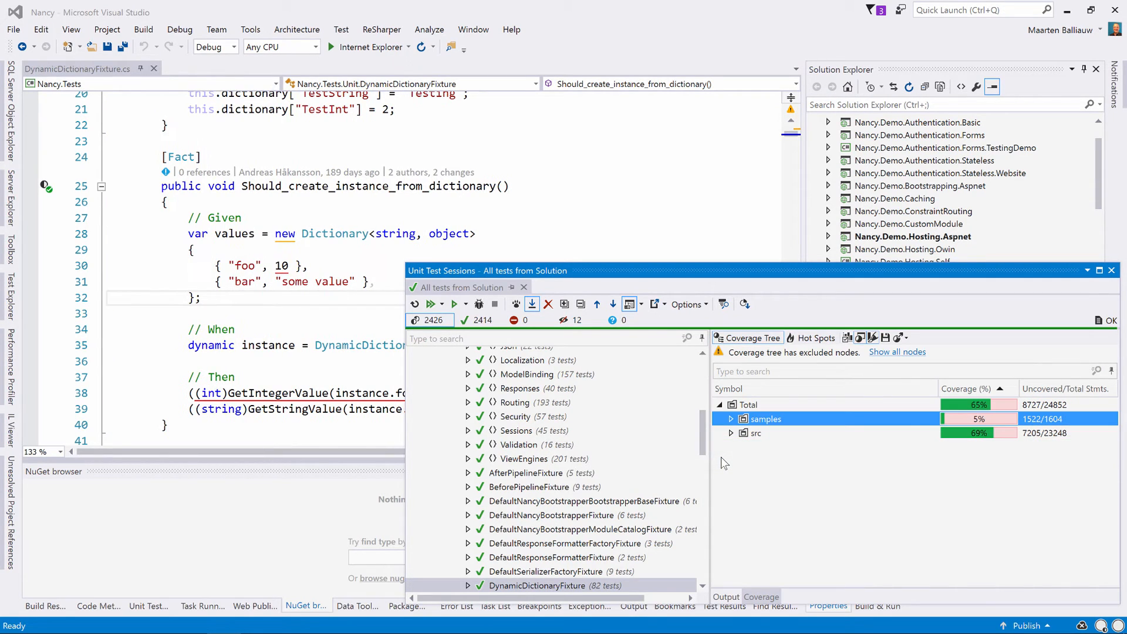
# Drill src down to FluentValidationValidator and view its source coverage in the editor
pyautogui.click(755, 433)
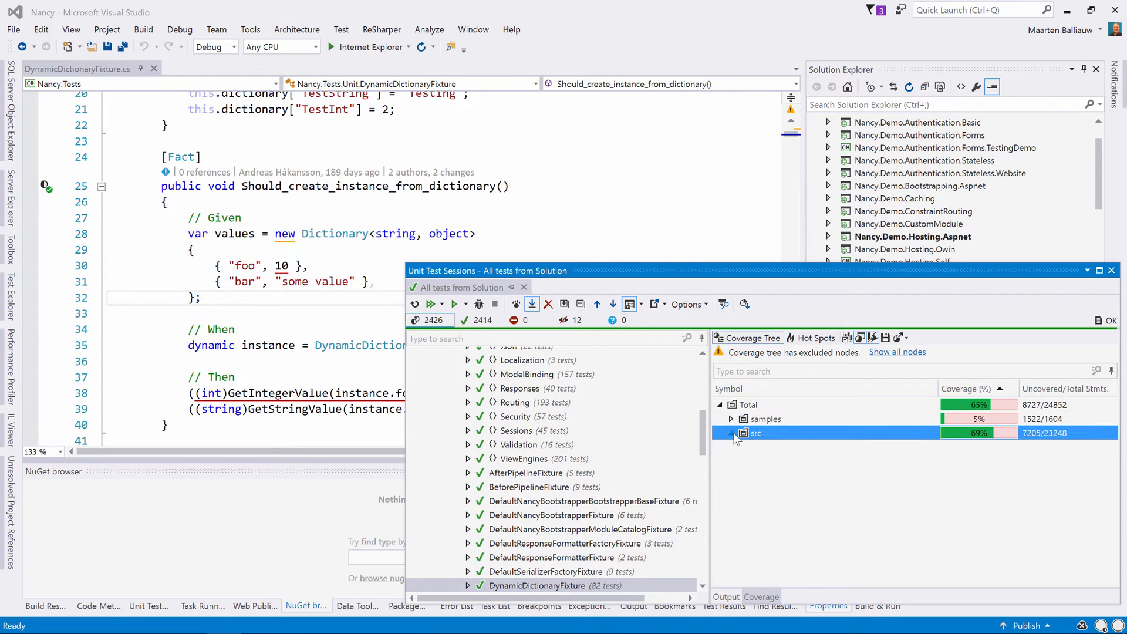
pyautogui.click(731, 433)
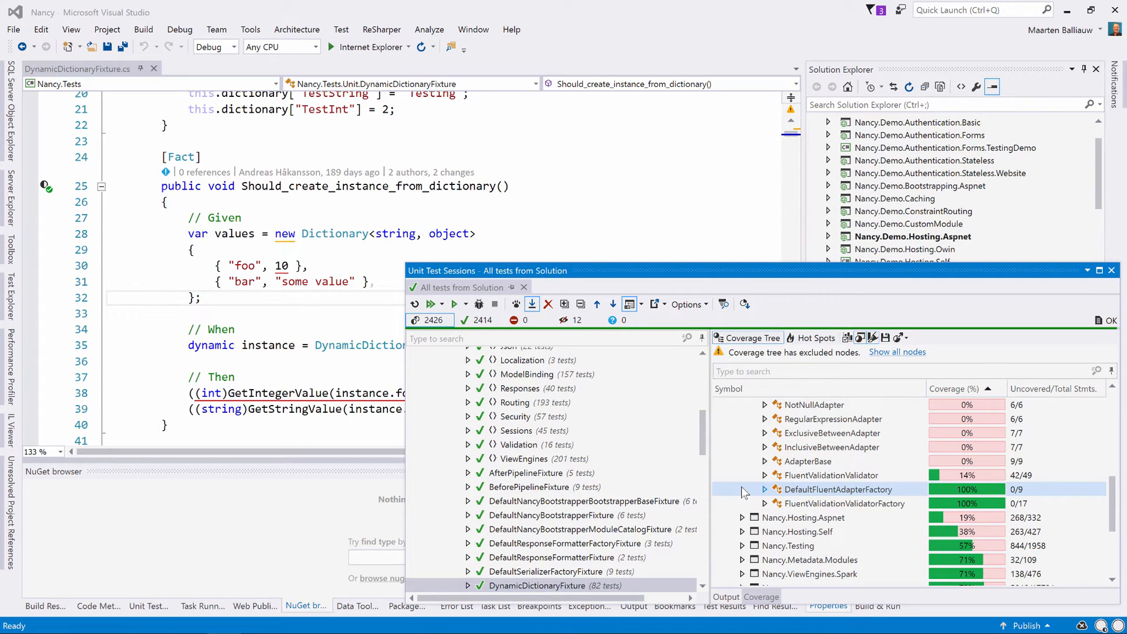
pyautogui.click(765, 474)
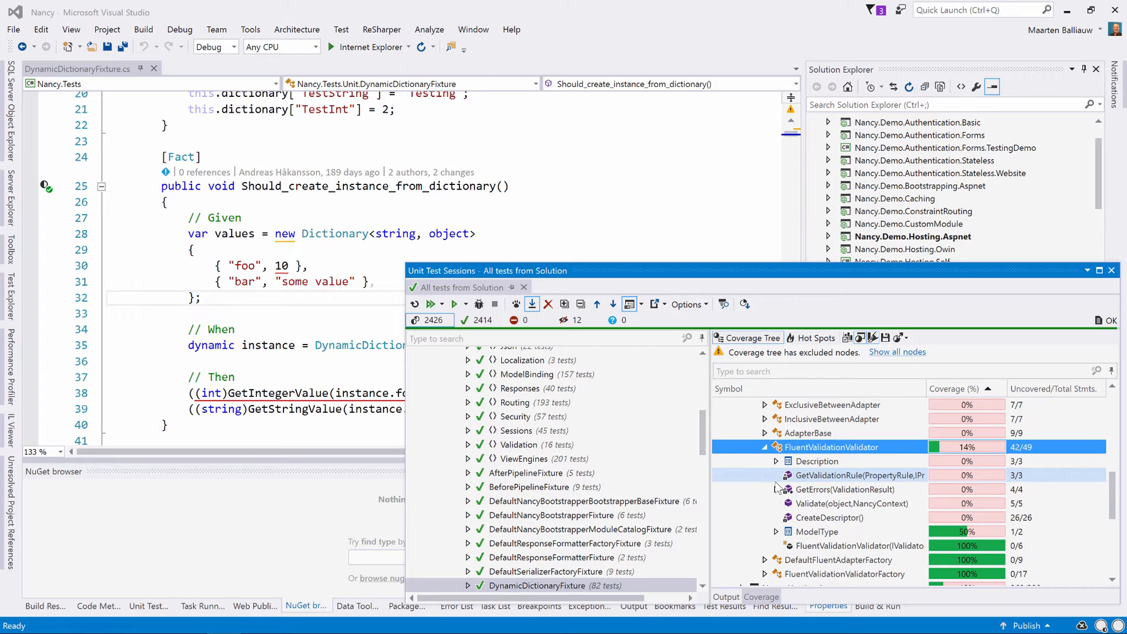
pyautogui.doubleClick(854, 545)
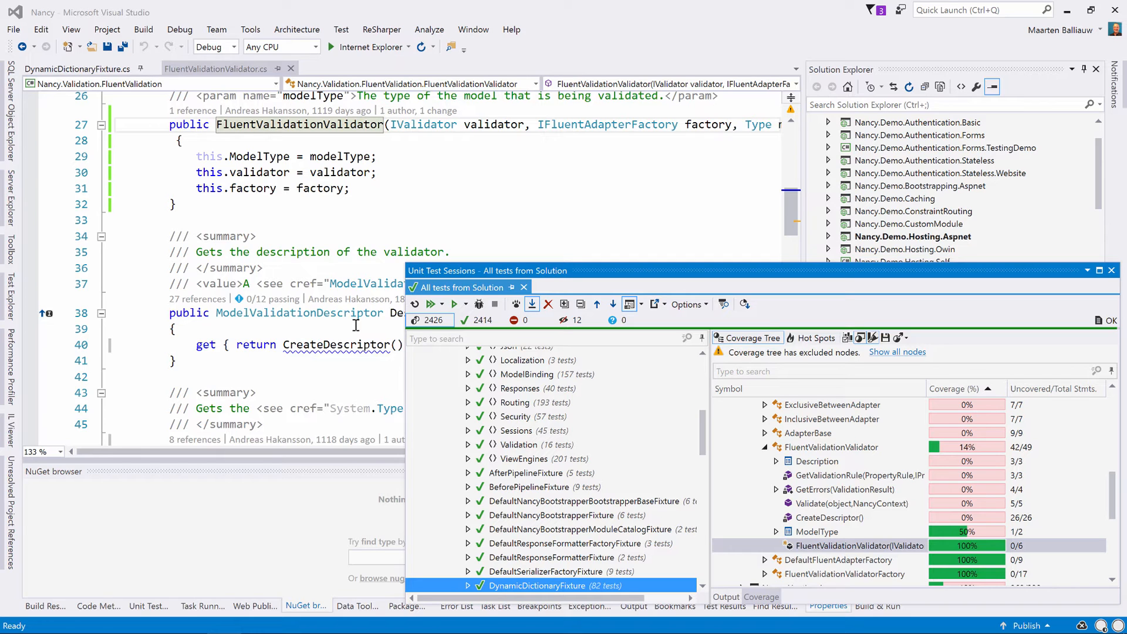
pyautogui.scroll(-3)
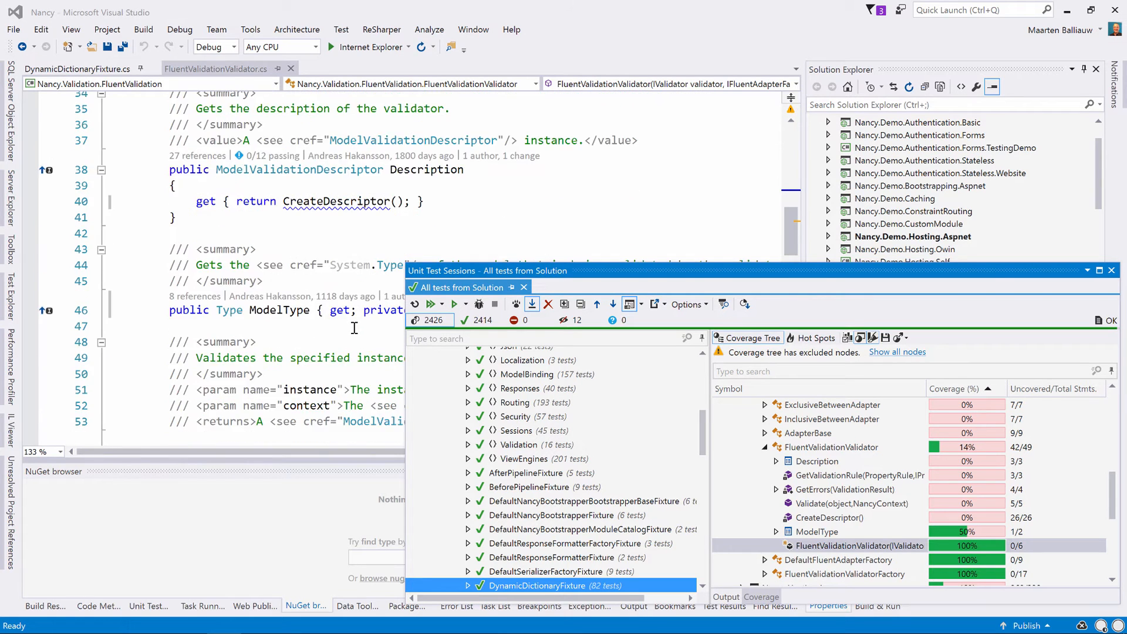
pyautogui.scroll(-3)
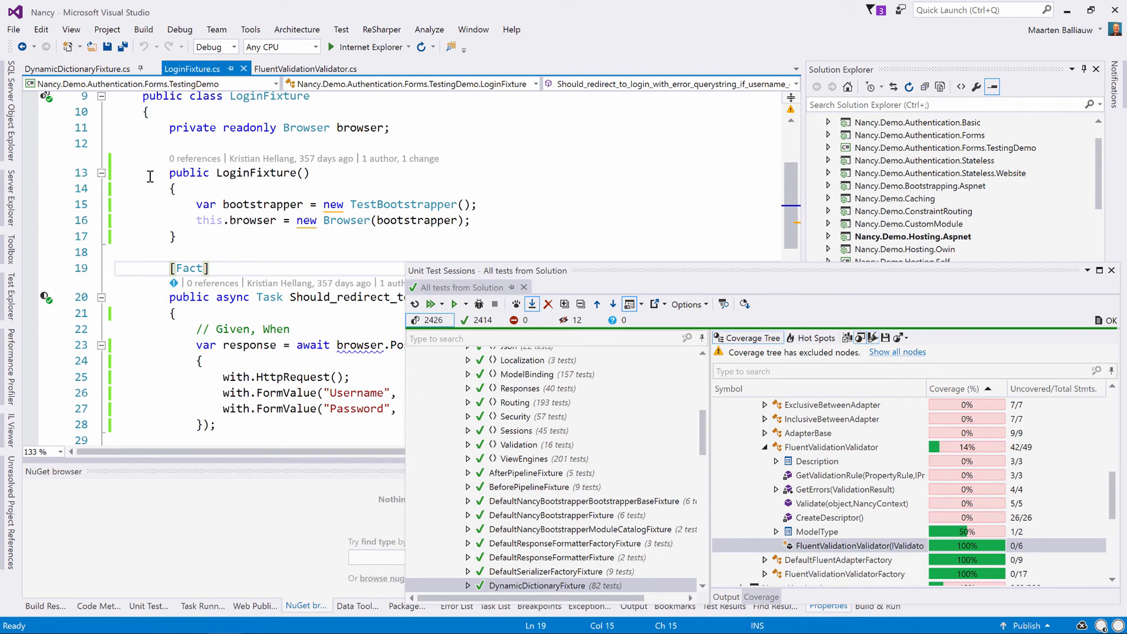
pyautogui.moveTo(112, 178)
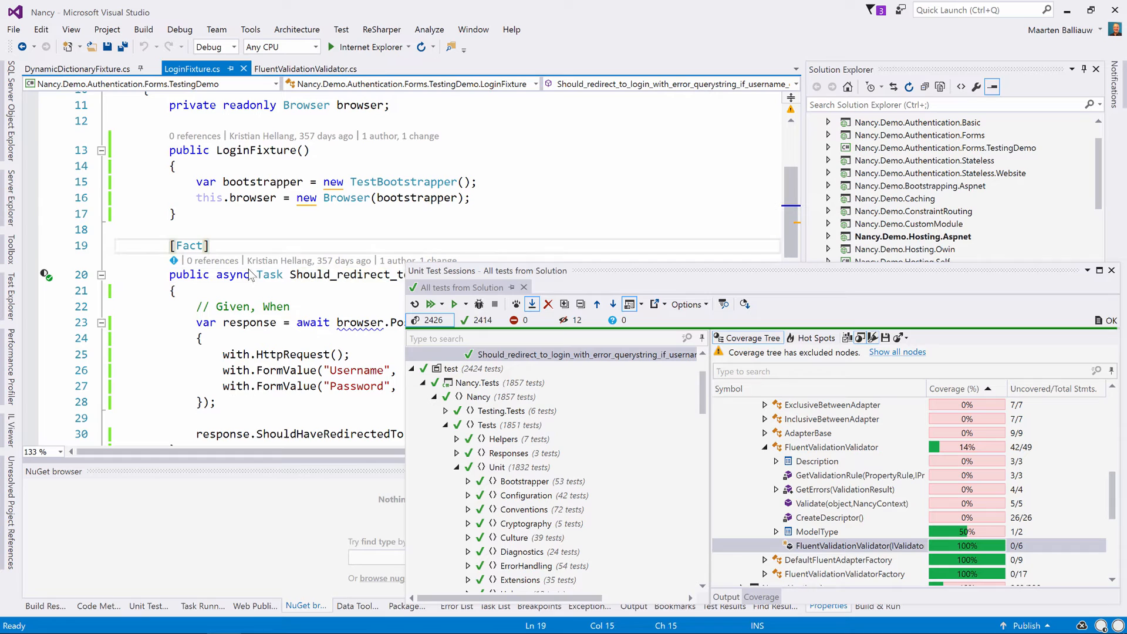
# Switch the coverage pane to the Hot Spots cloud of risky classes
pyautogui.click(815, 338)
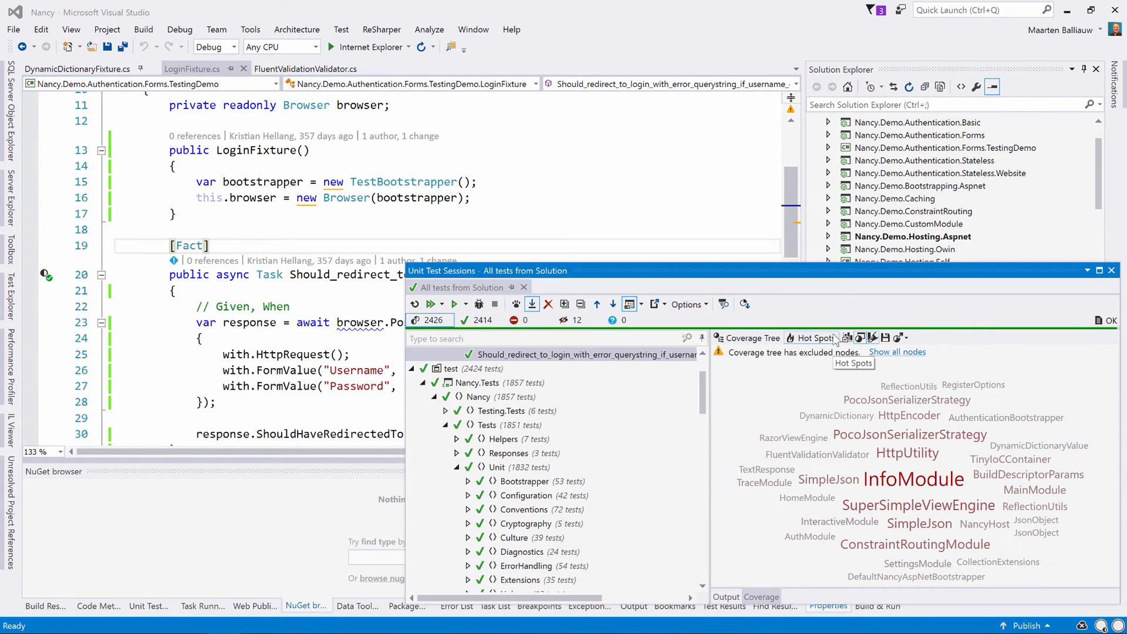
pyautogui.moveTo(923, 456)
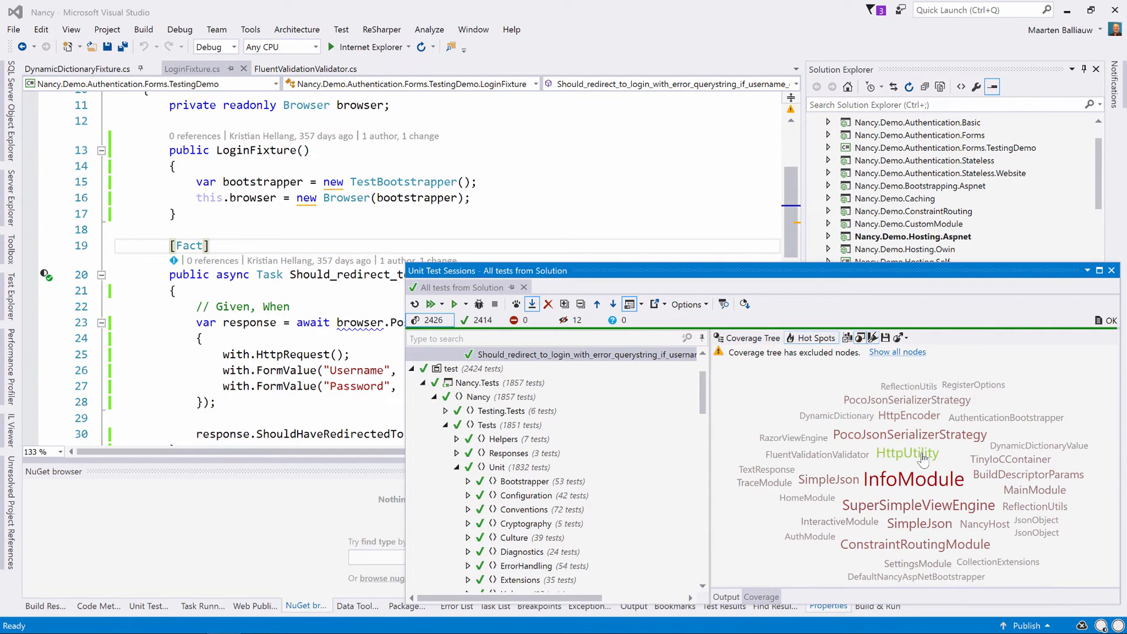
pyautogui.moveTo(908, 453)
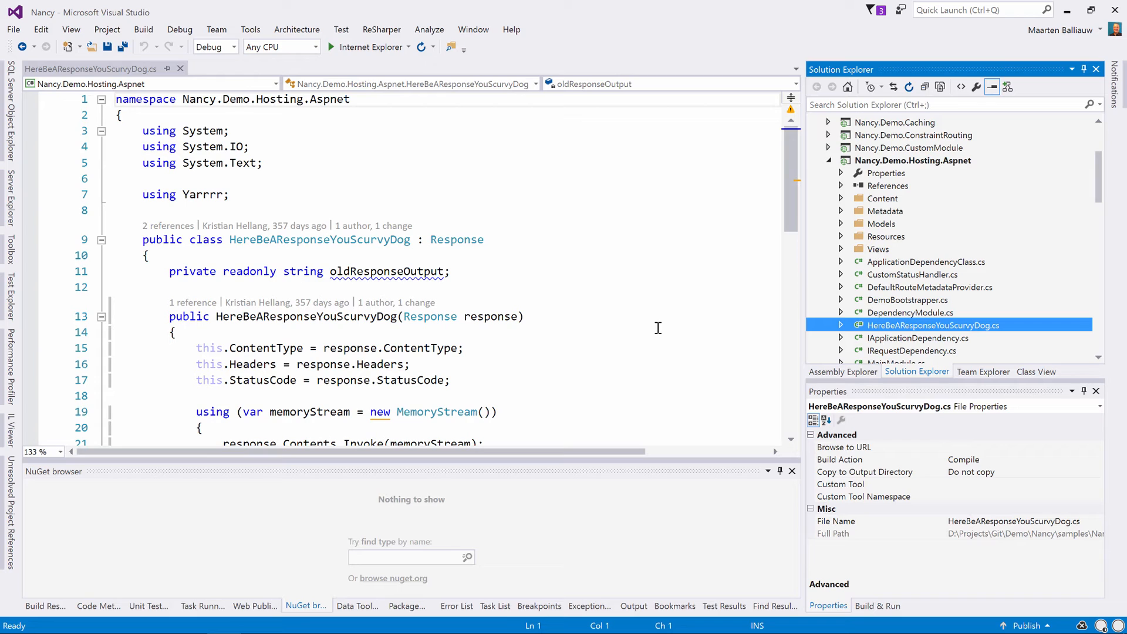
pyautogui.moveTo(380, 30)
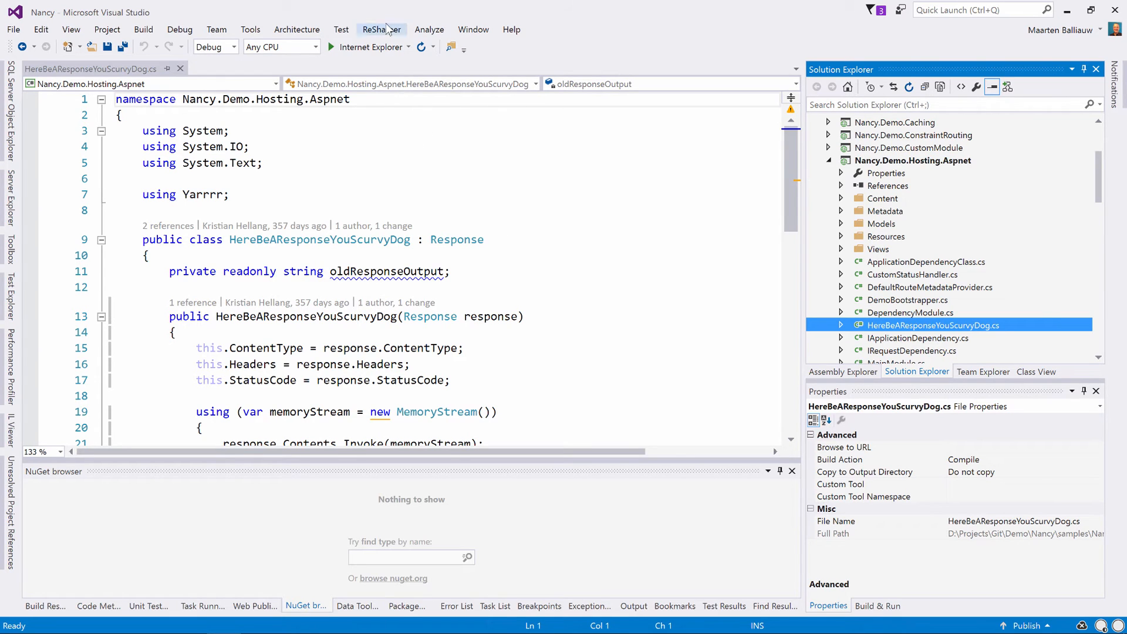
# Cover the startup project Nancy.Demo.Hosting.Aspnet, launching it in Google Chrome
pyautogui.click(381, 30)
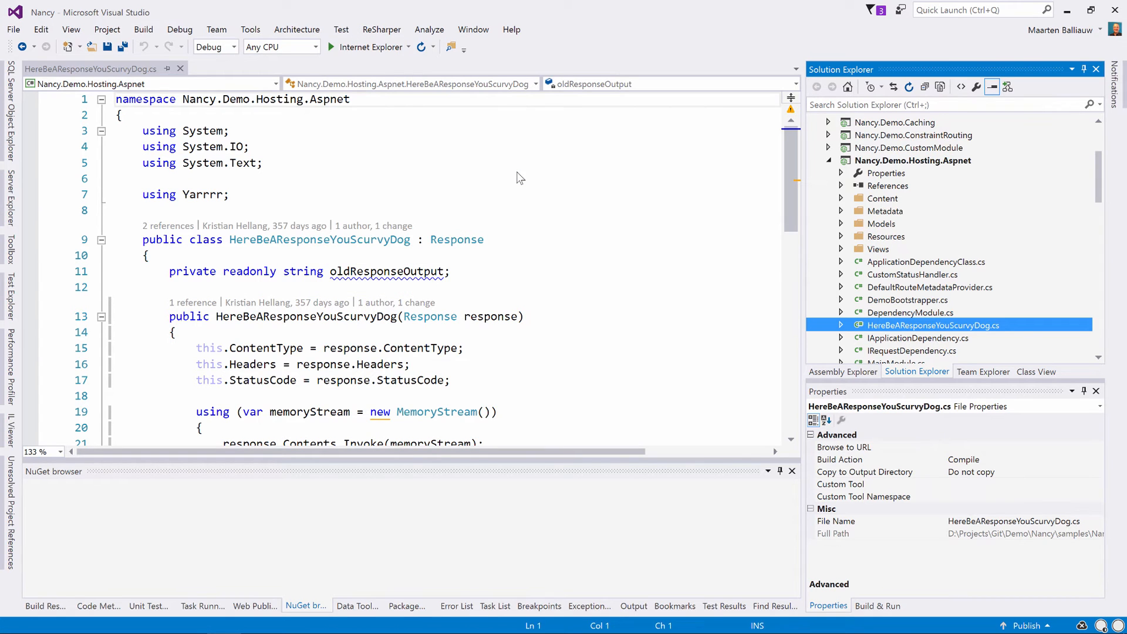
pyautogui.click(453, 606)
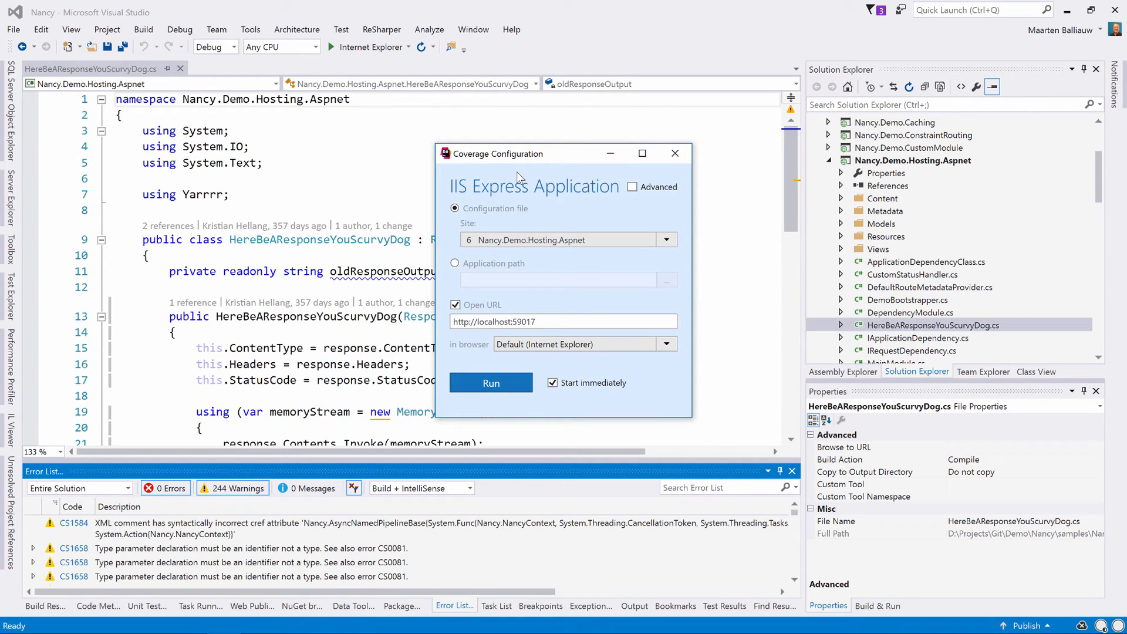
pyautogui.click(664, 343)
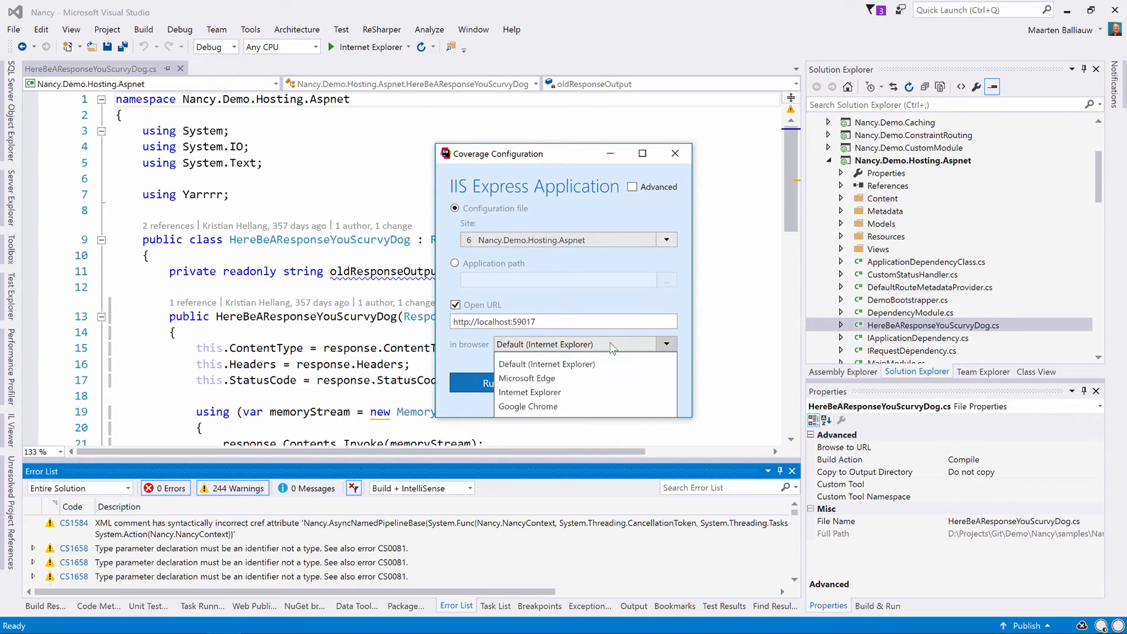
pyautogui.click(527, 406)
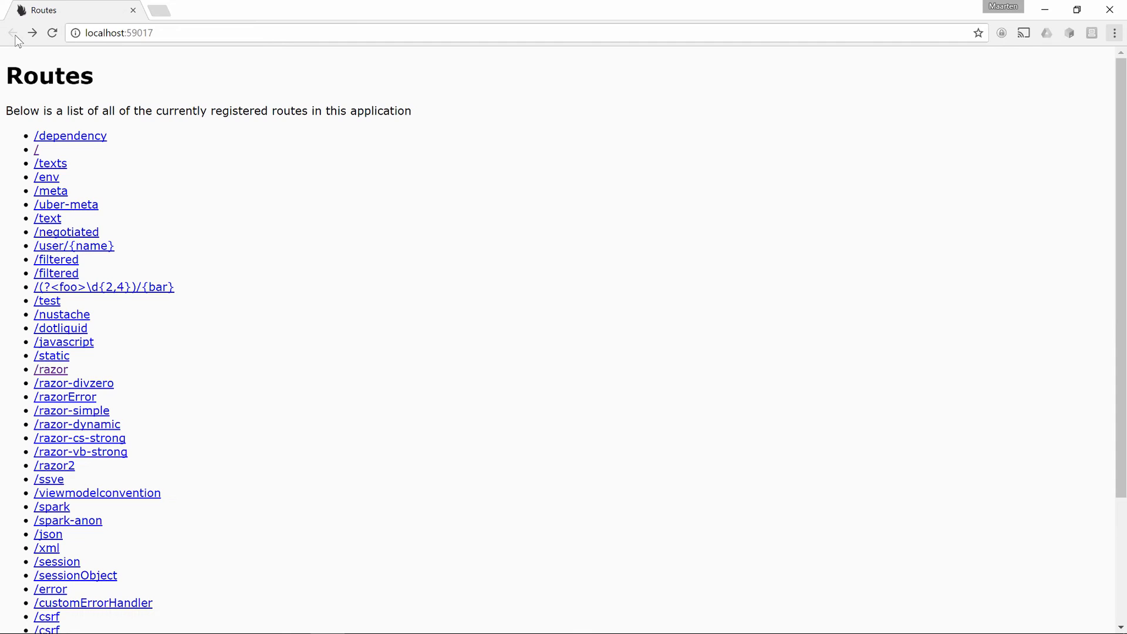
# Visit the /texts route on localhost:59017 to exercise the covered site
pyautogui.click(50, 163)
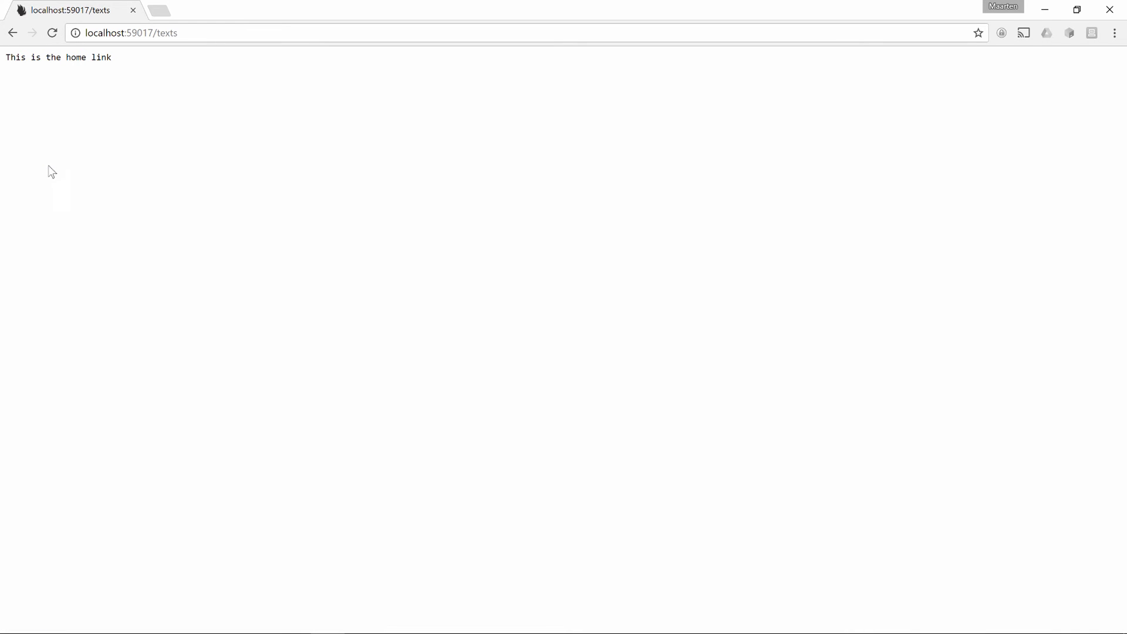
pyautogui.click(11, 33)
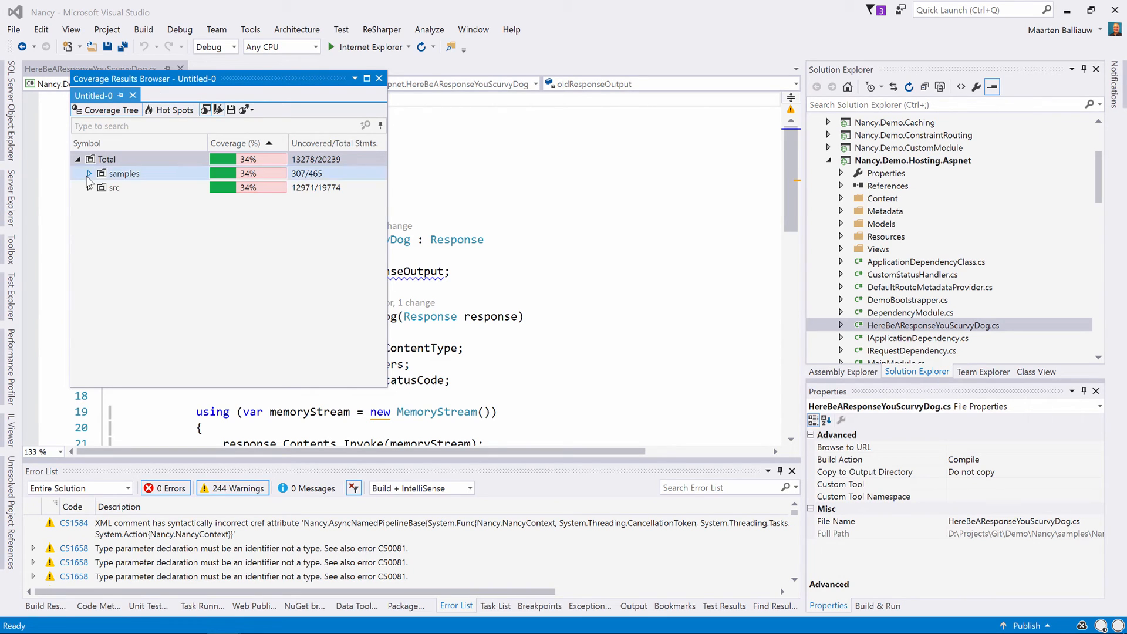
# Drill samples down to the 80% covered MyUberRouteMetadata and view its members' source
pyautogui.click(88, 174)
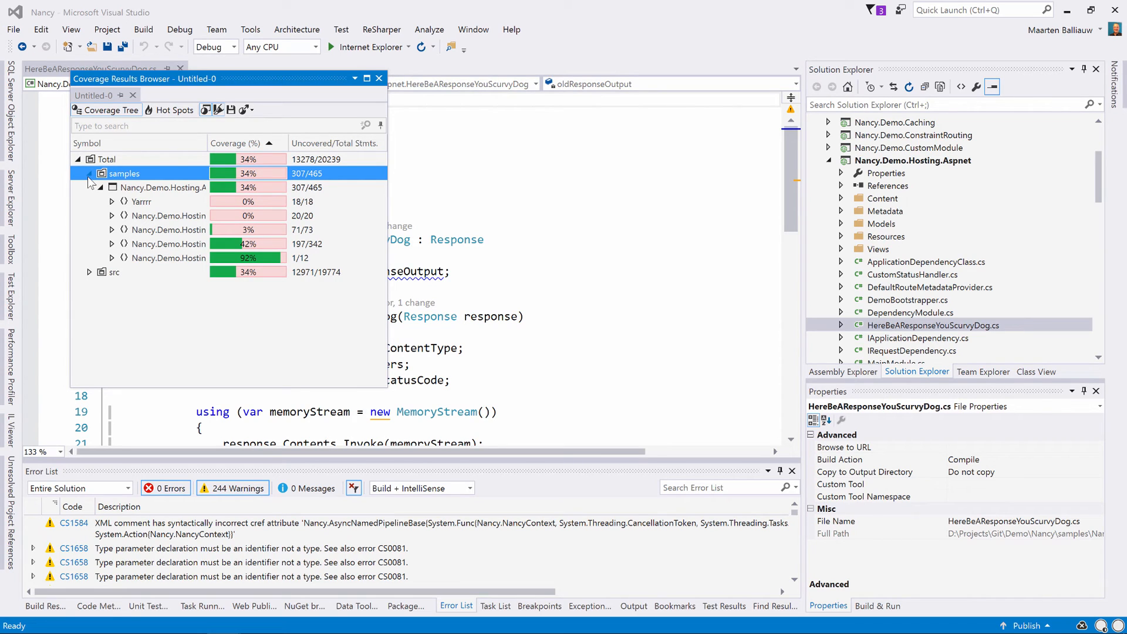
pyautogui.click(113, 257)
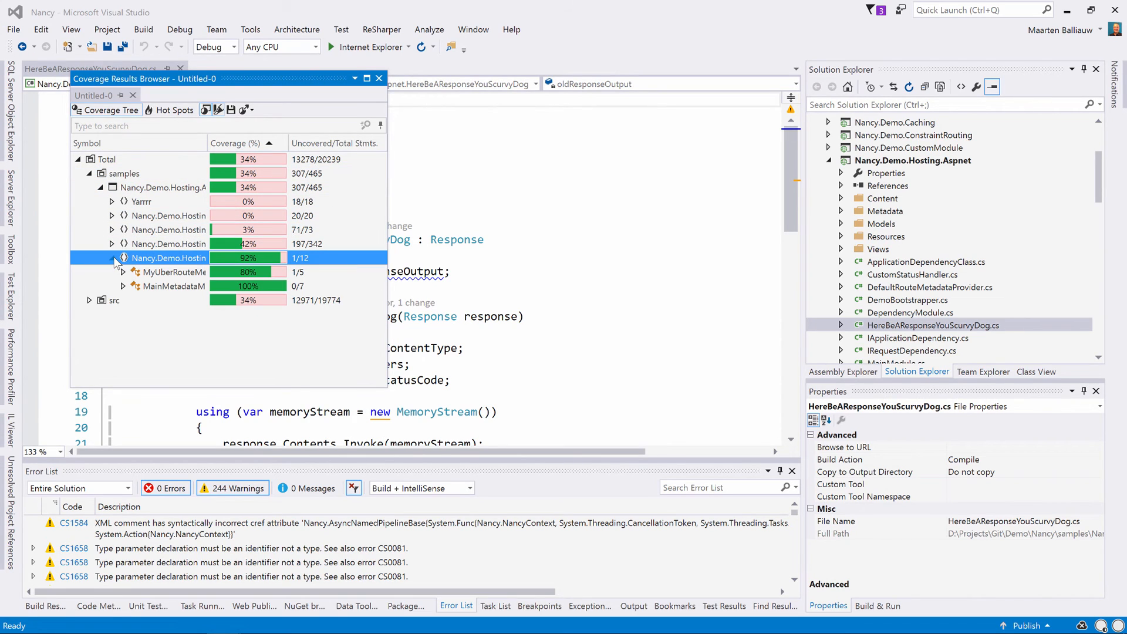
pyautogui.click(172, 272)
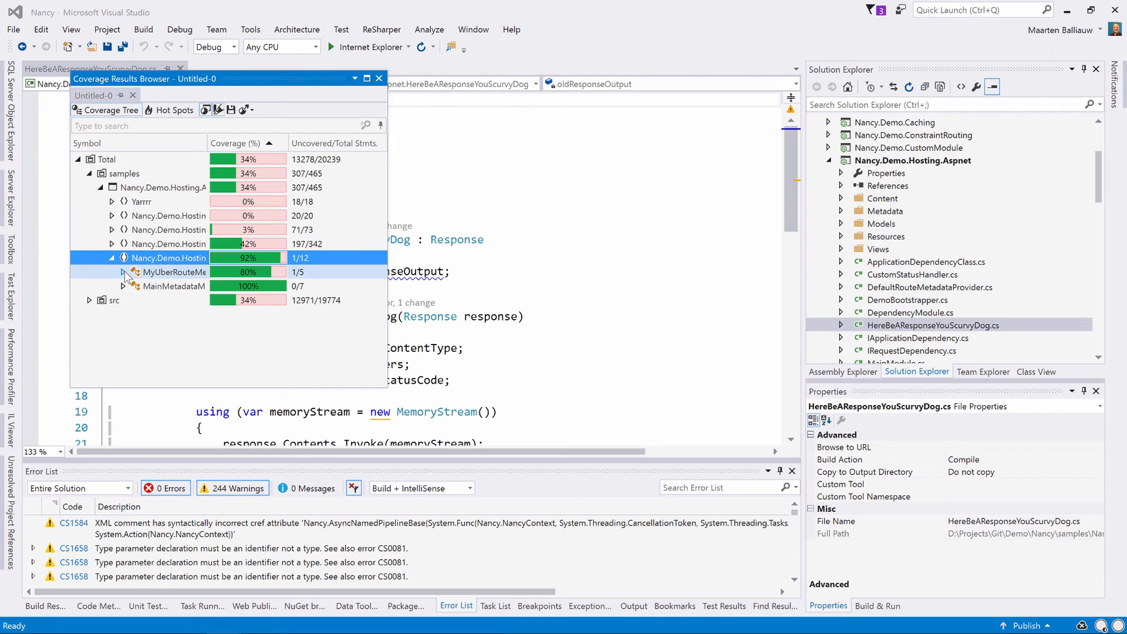
pyautogui.click(124, 271)
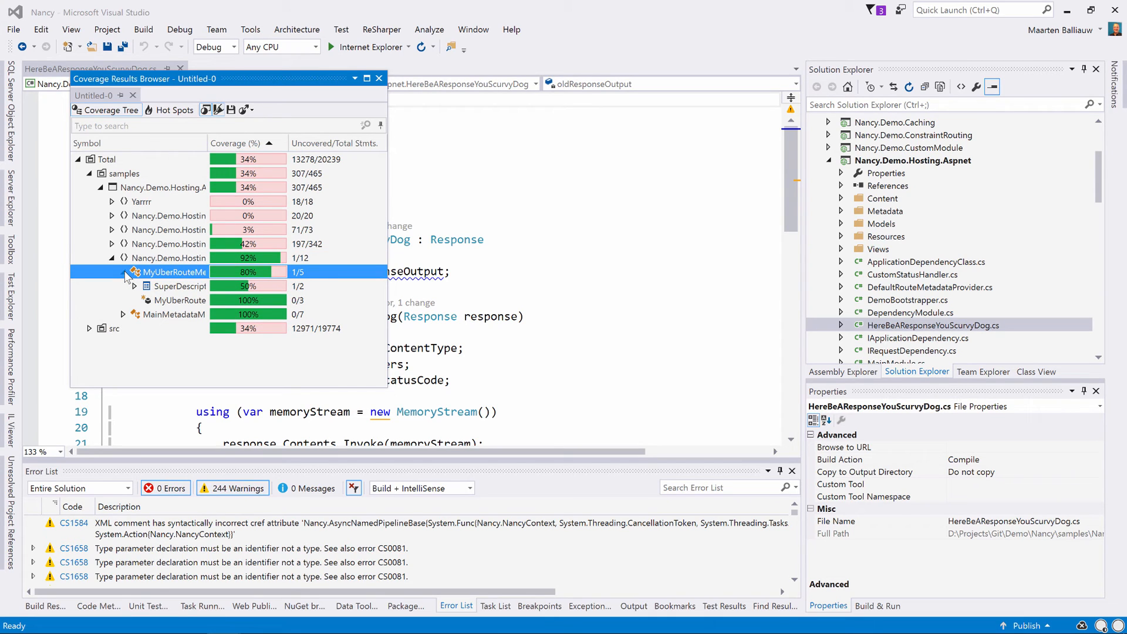
pyautogui.doubleClick(179, 285)
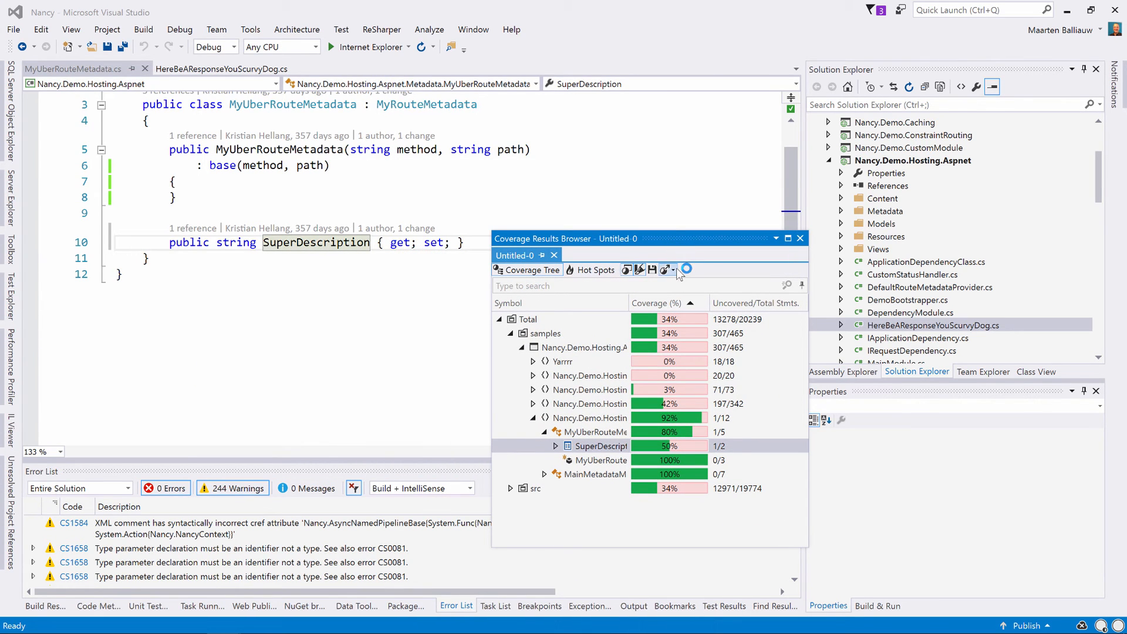
# Export the coverage results as an HTML report
pyautogui.click(671, 269)
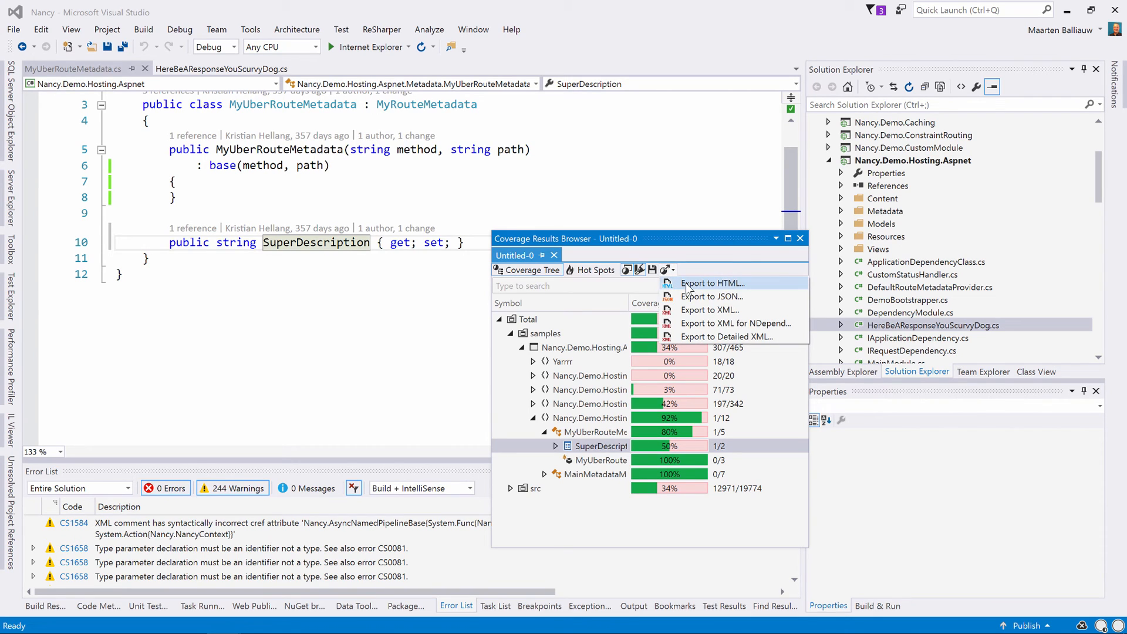
pyautogui.moveTo(709, 309)
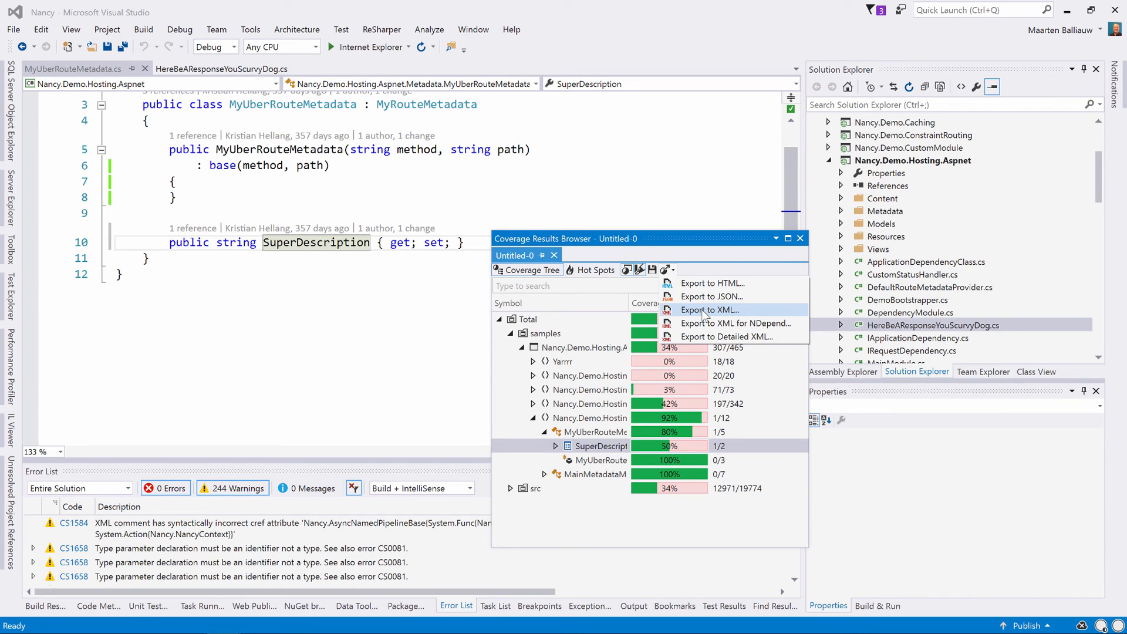
pyautogui.moveTo(711, 283)
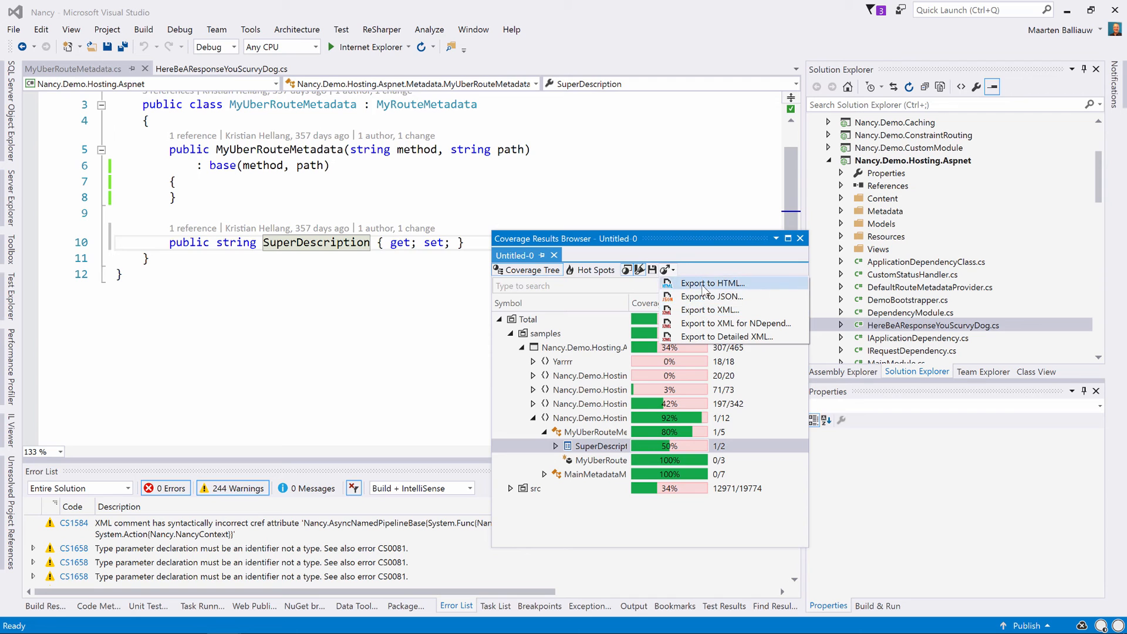
pyautogui.click(711, 283)
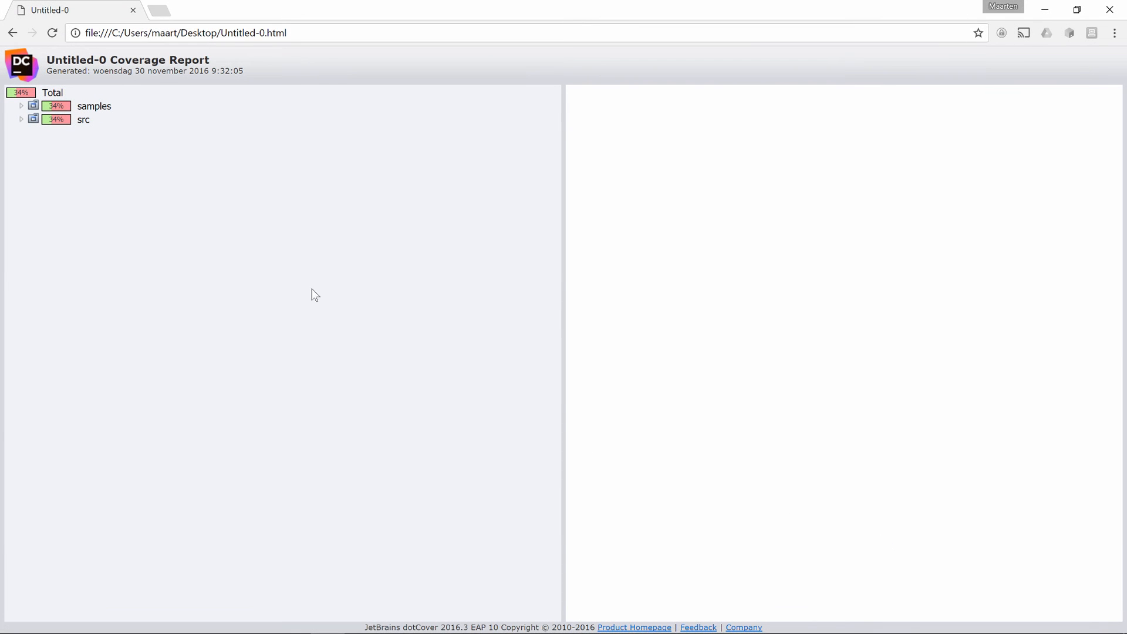
# Expand src > Nancy.ViewEngines.Spark to NancyBindingProvider and show its highlighted source lines
pyautogui.click(21, 120)
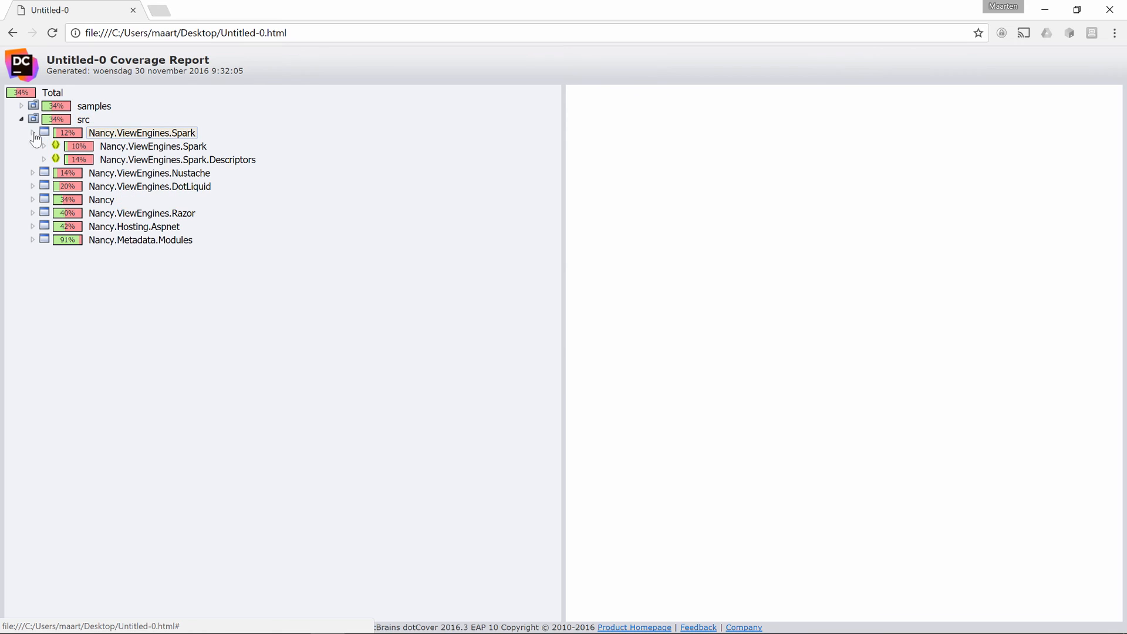
pyautogui.click(44, 145)
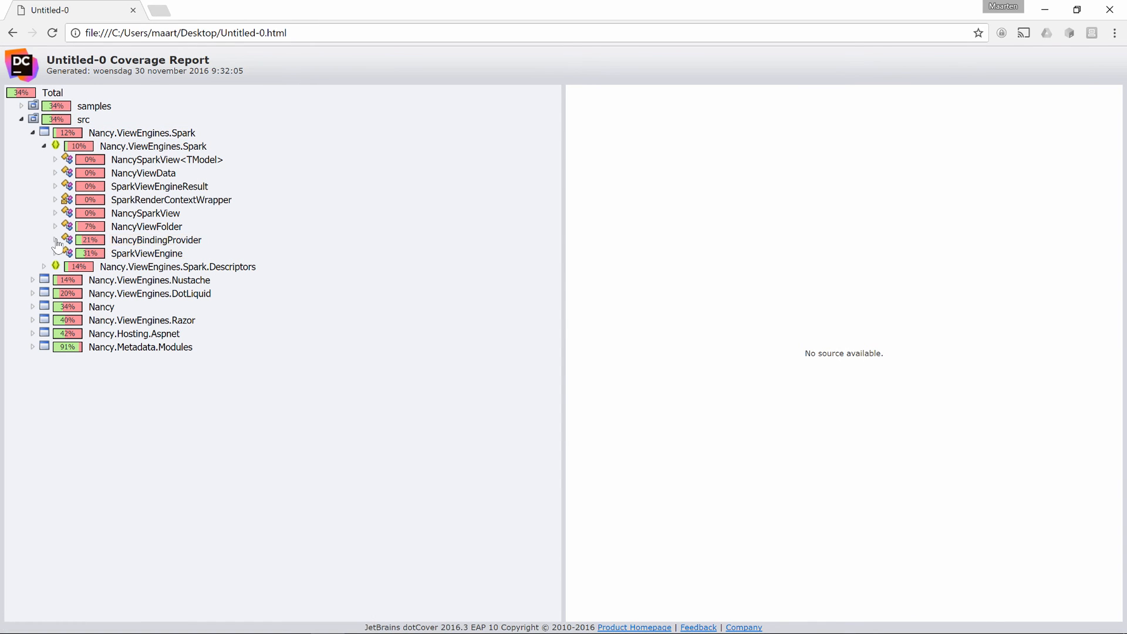
pyautogui.click(55, 239)
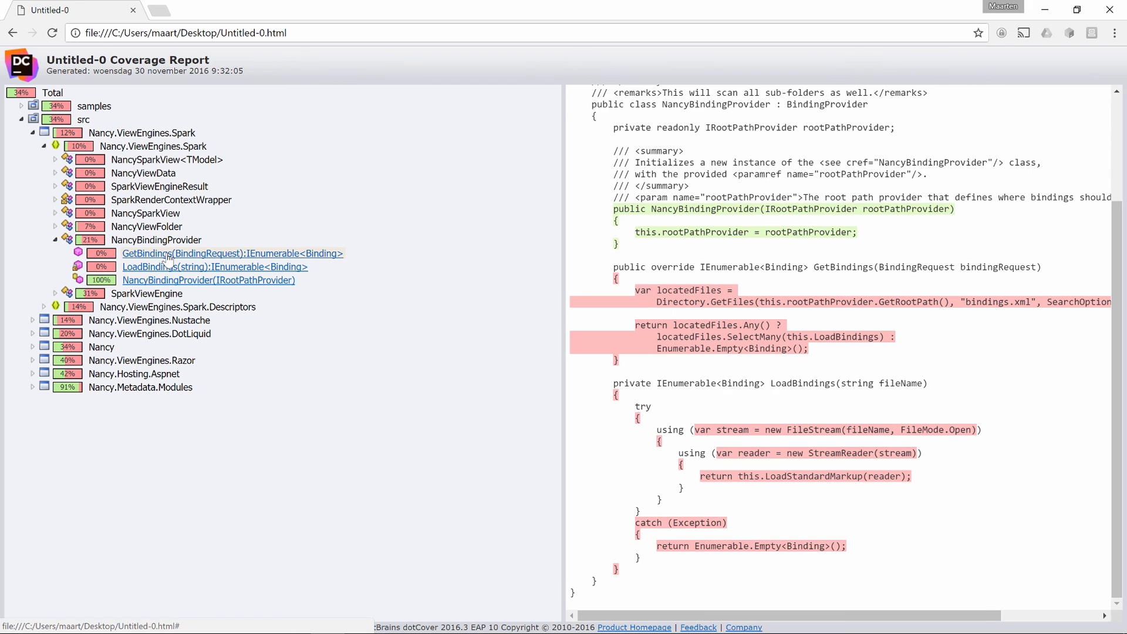